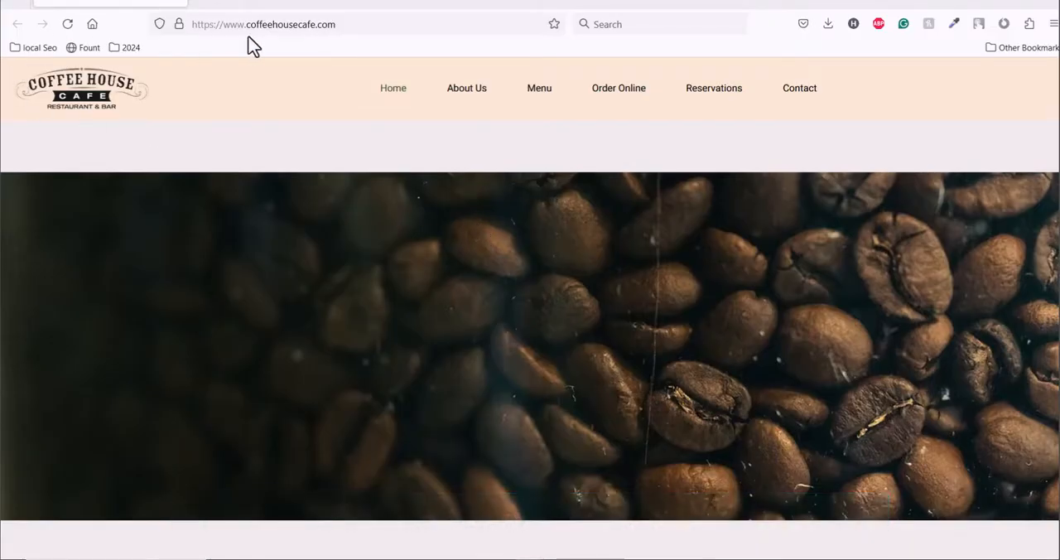
mouse_move(361, 298)
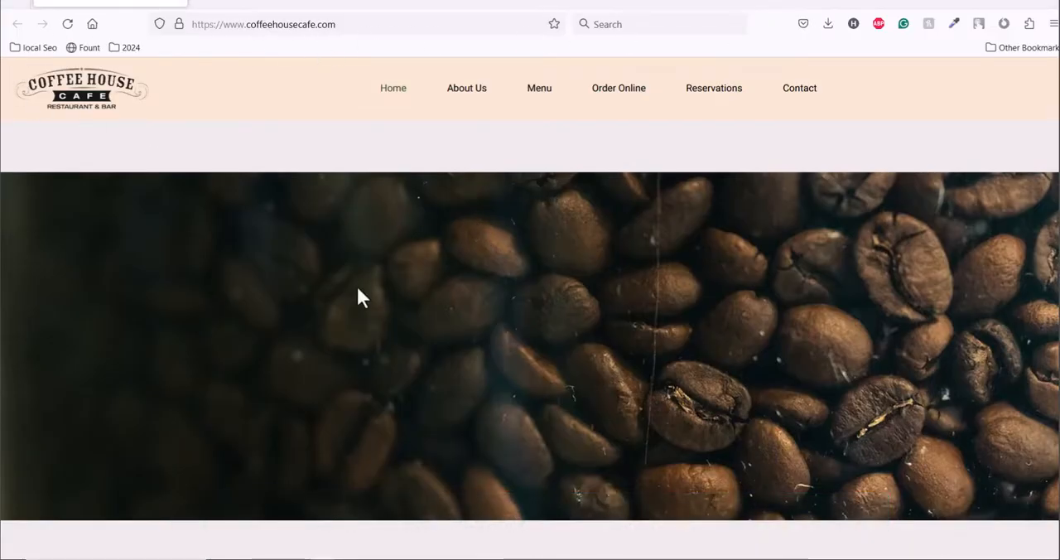
- Reach the official HTTrack Website Copier download page from the Google results
scroll(down, 3)
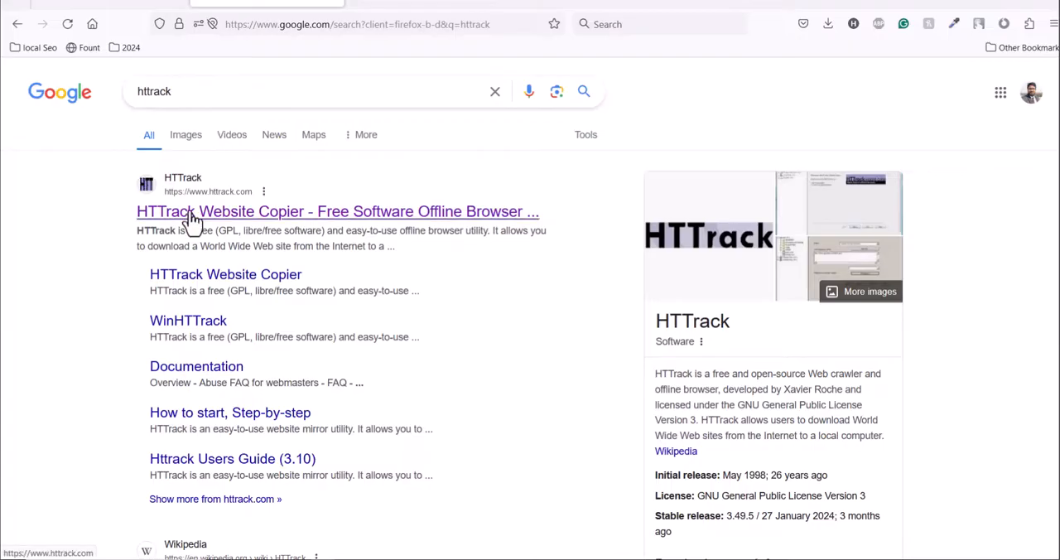
click(338, 212)
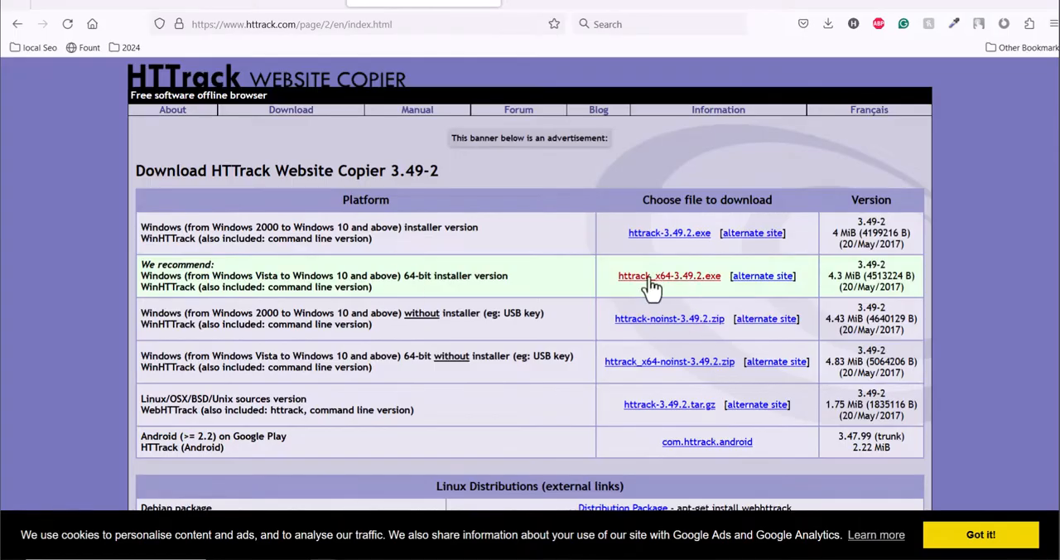
mouse_move(669, 275)
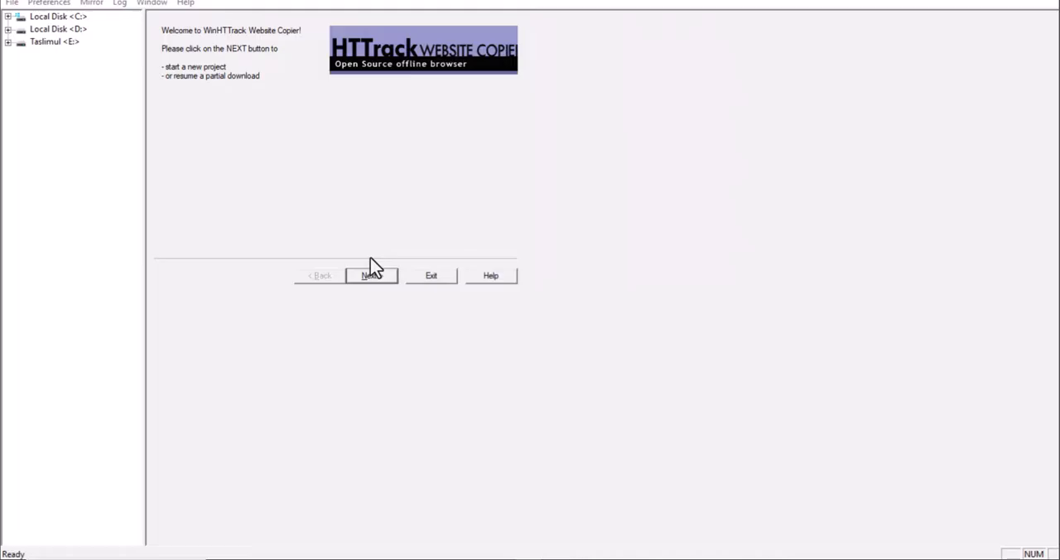
- Start a new project named coffeehousecafe saved under D:\Work\Httrak and continue
click(371, 275)
text(coffeehousecafe)
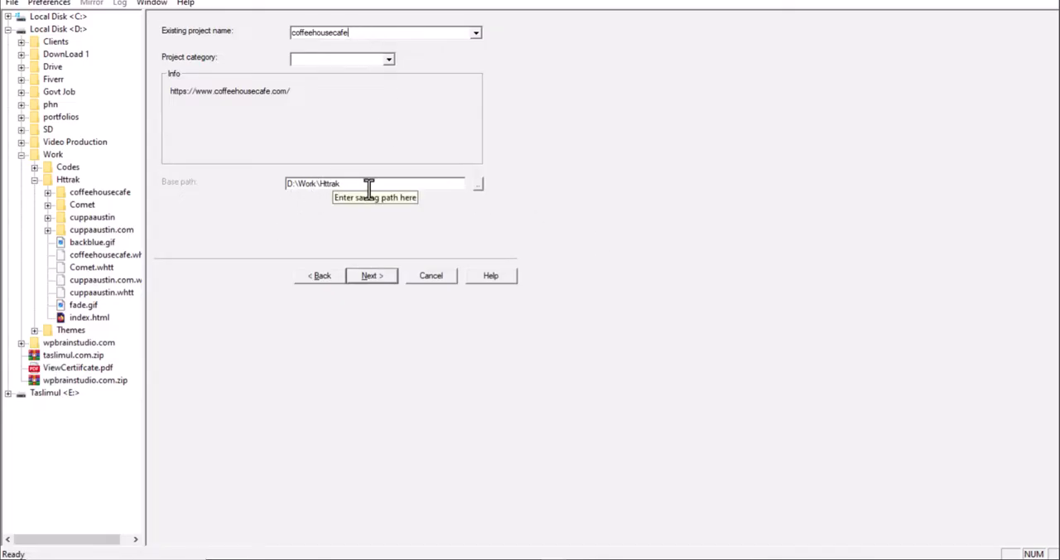
mouse_move(366, 214)
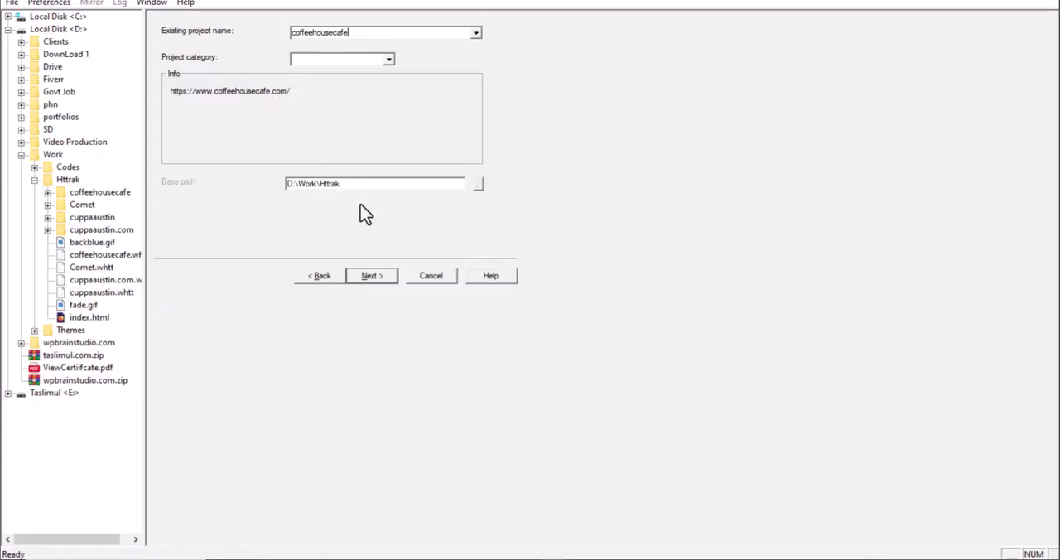
click(478, 183)
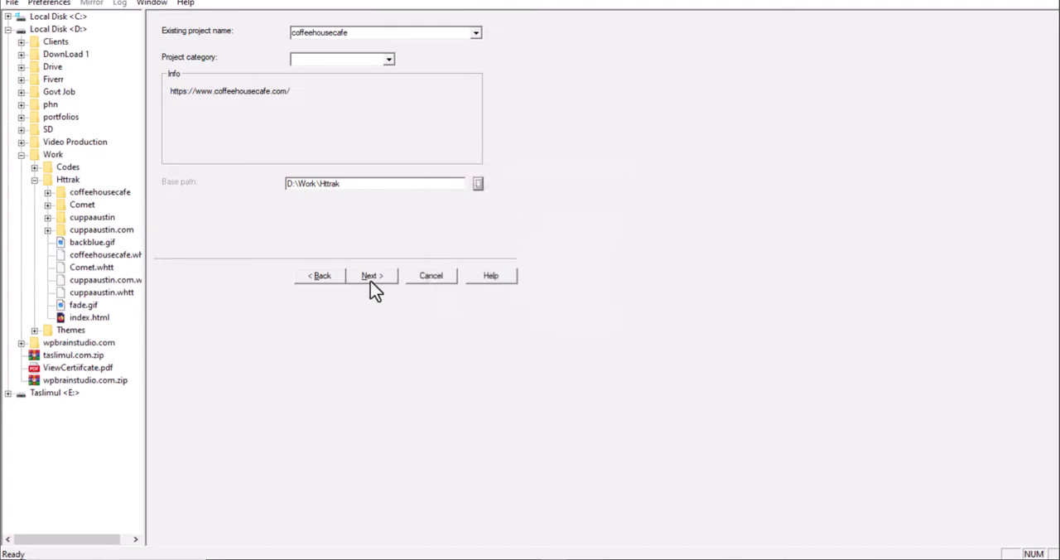
click(371, 275)
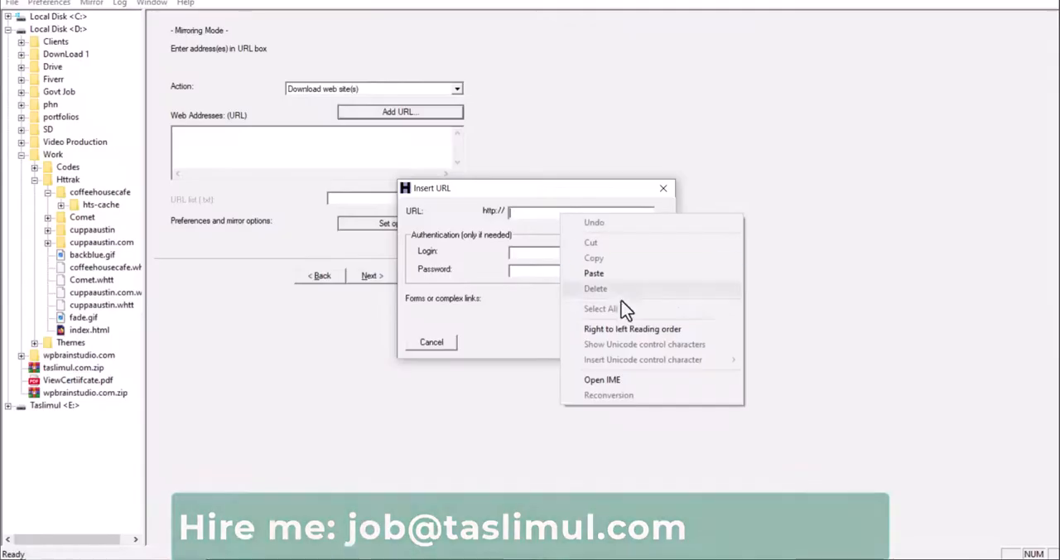
click(593, 272)
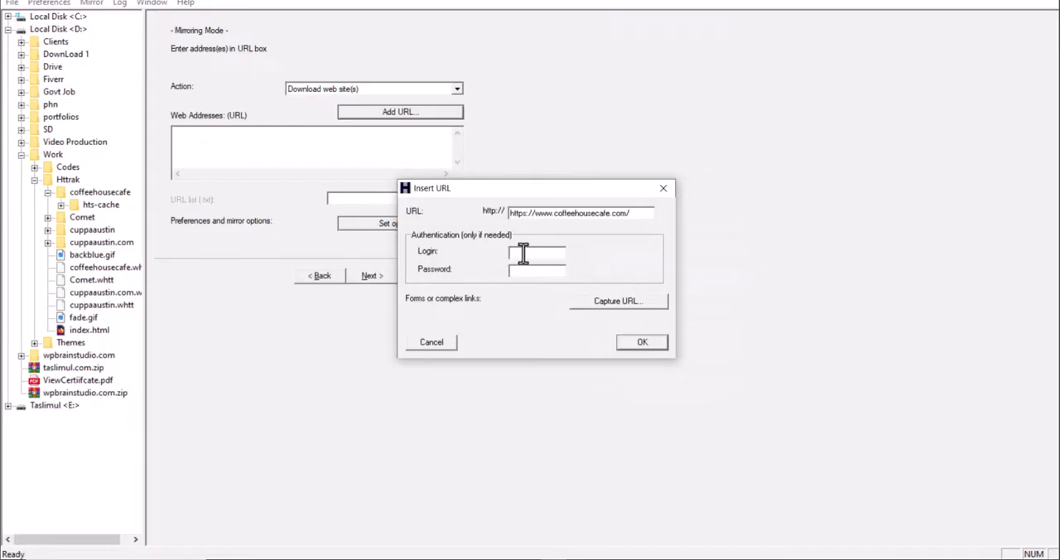
mouse_move(563, 338)
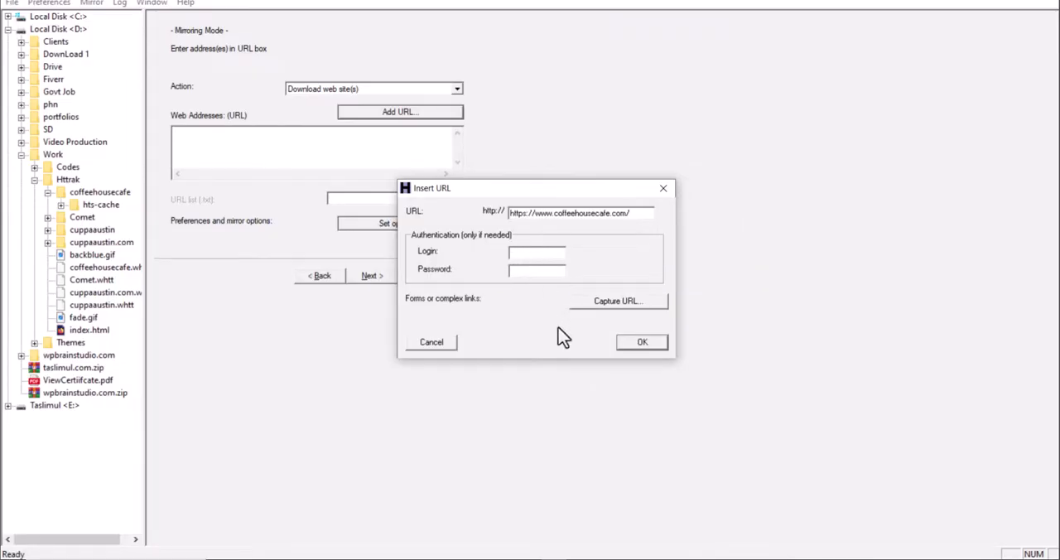
click(641, 341)
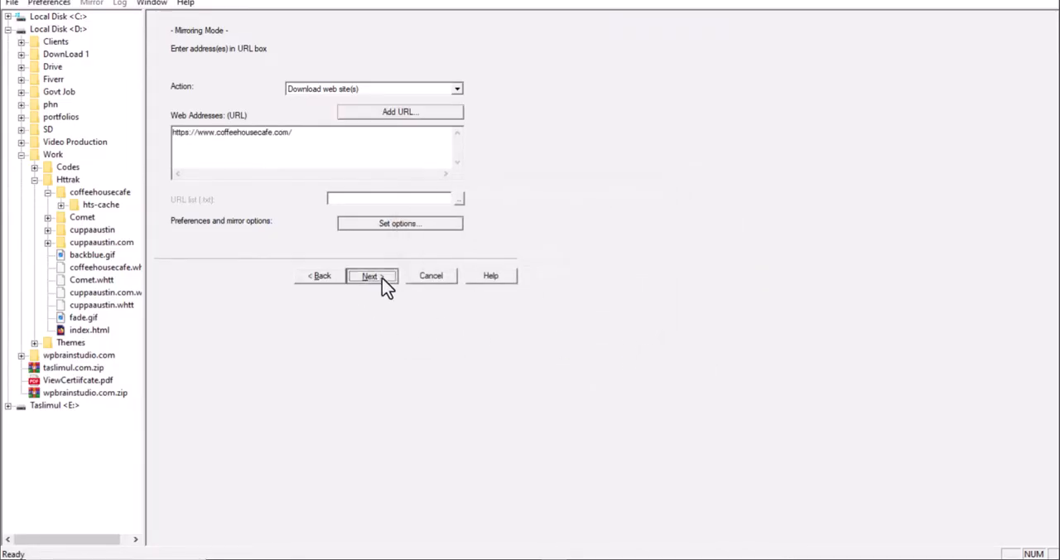
click(371, 275)
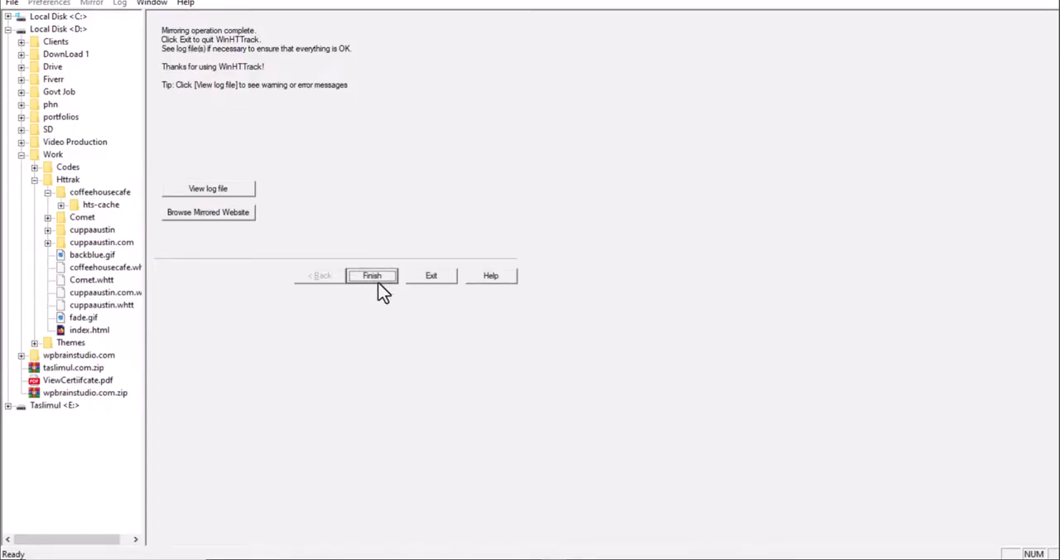
- Finish the completed mirroring job and view the saved local copy
click(209, 212)
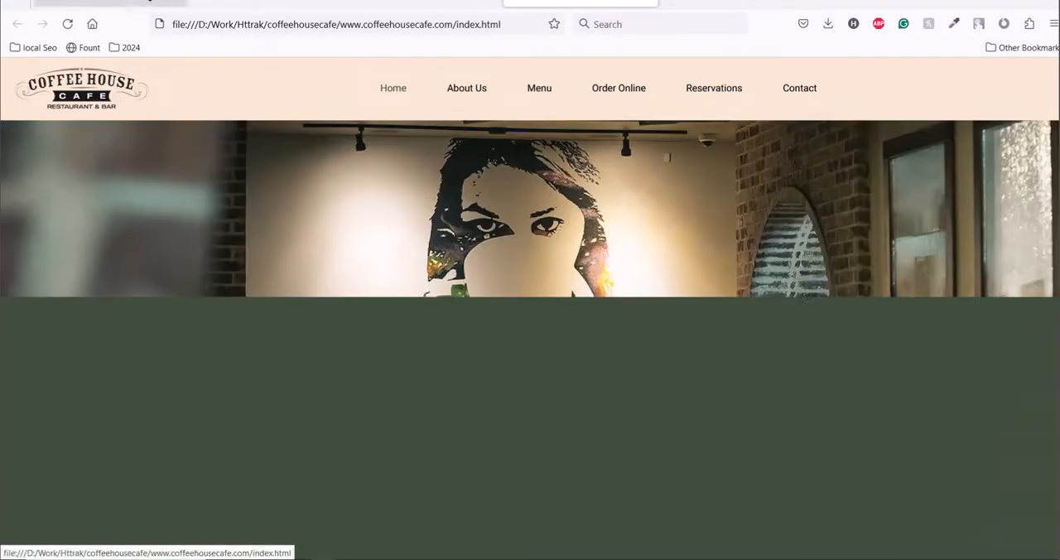
click(331, 23)
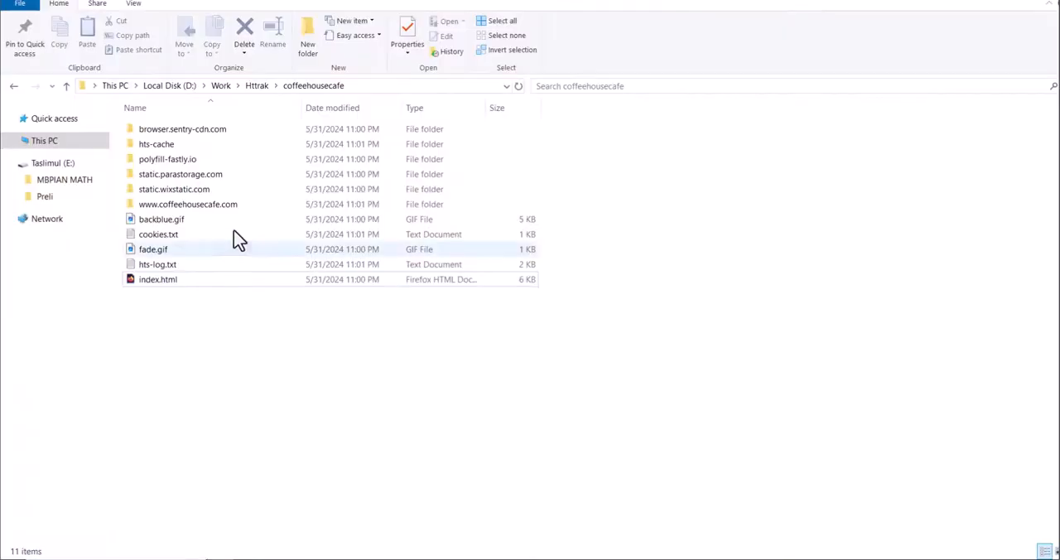
mouse_move(187, 204)
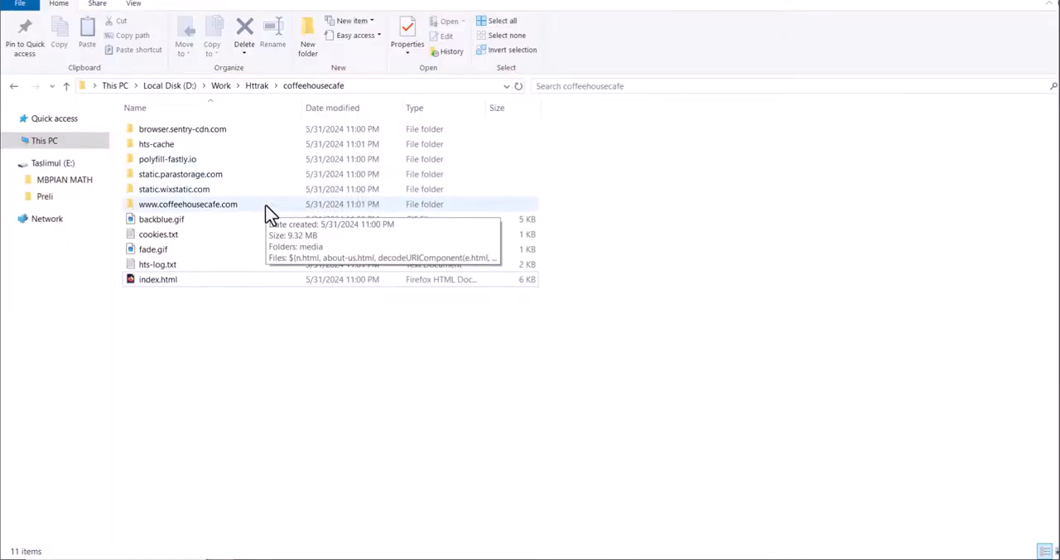
mouse_move(235, 512)
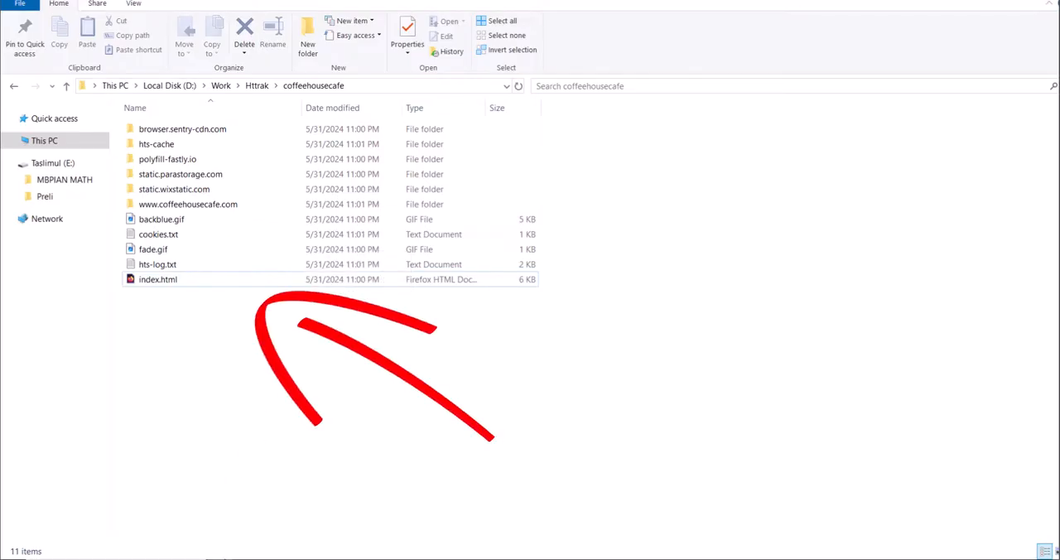
- Launch index.html from D:\Work\Httrak\coffeehousecafe to browse the café site offline in Firefox
double_click(158, 278)
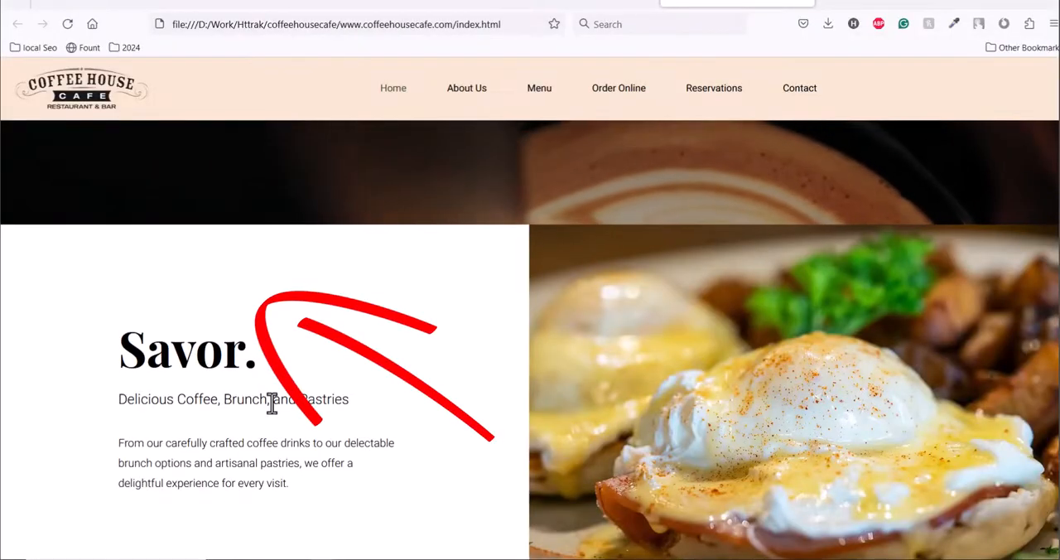